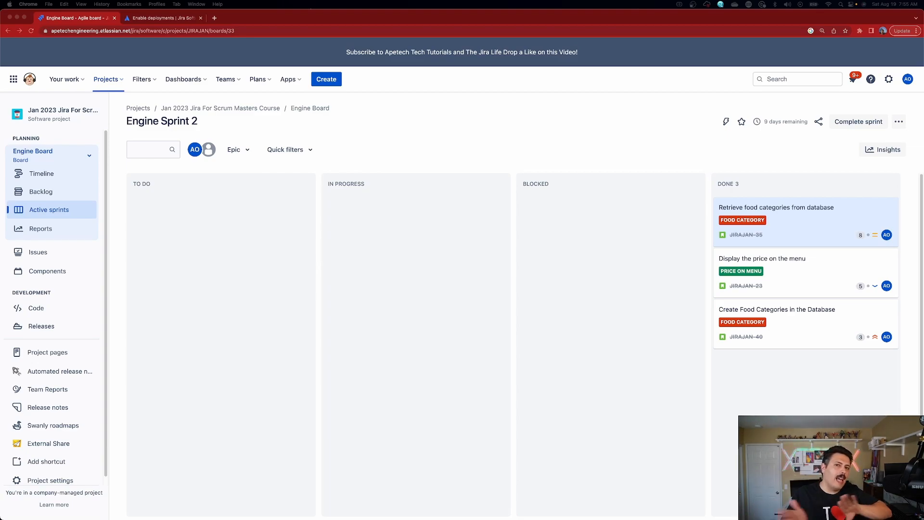
pyautogui.moveTo(211, 249)
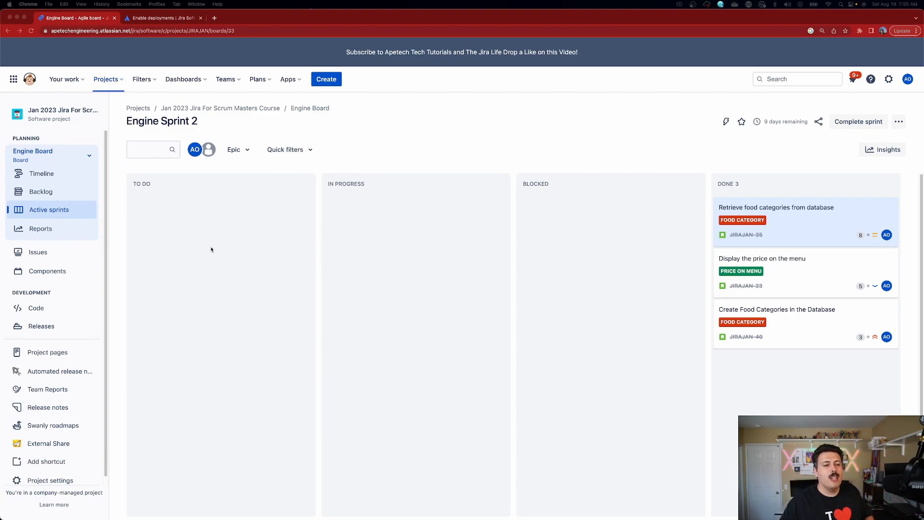
pyautogui.moveTo(41, 326)
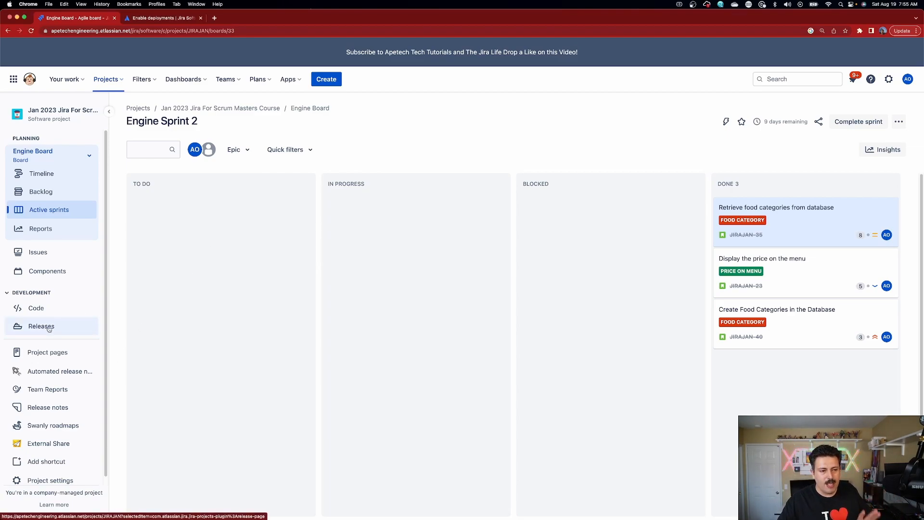
# Open the project's Releases page listing versions 1.0, MVP and POC.
pyautogui.click(40, 326)
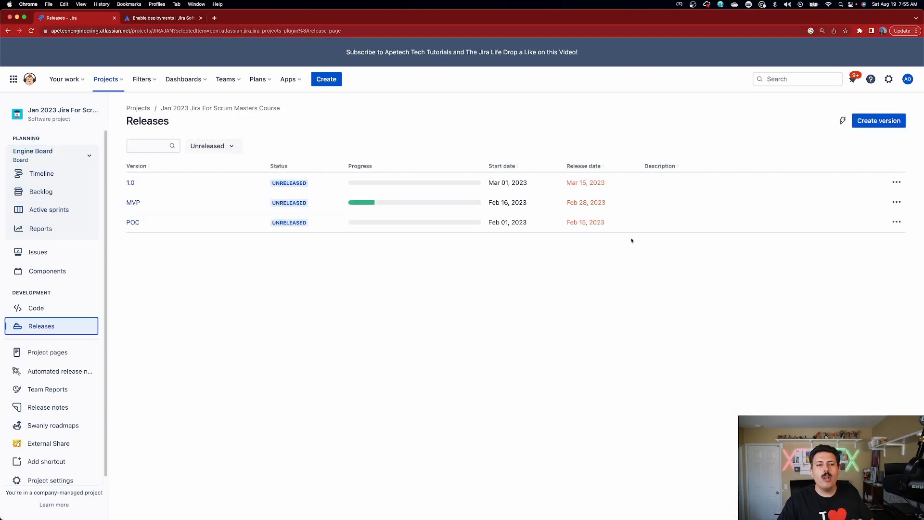
pyautogui.moveTo(703, 196)
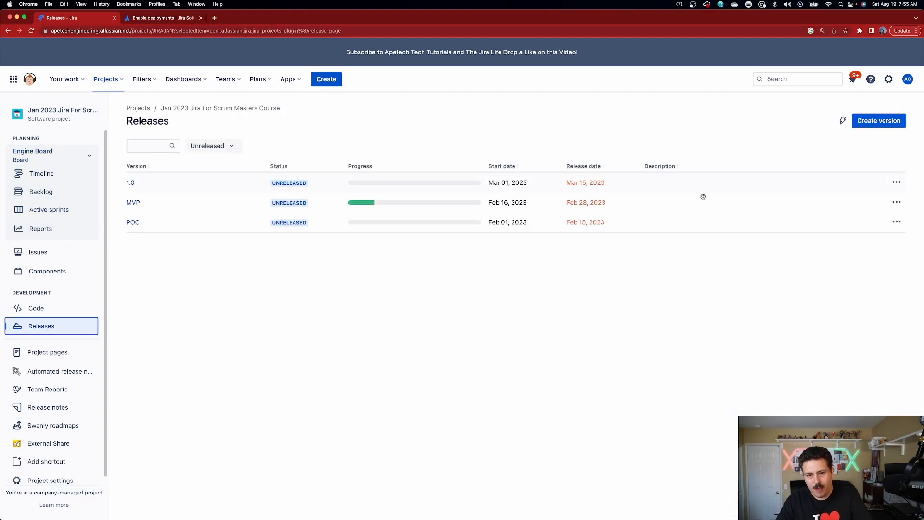
pyautogui.moveTo(362, 367)
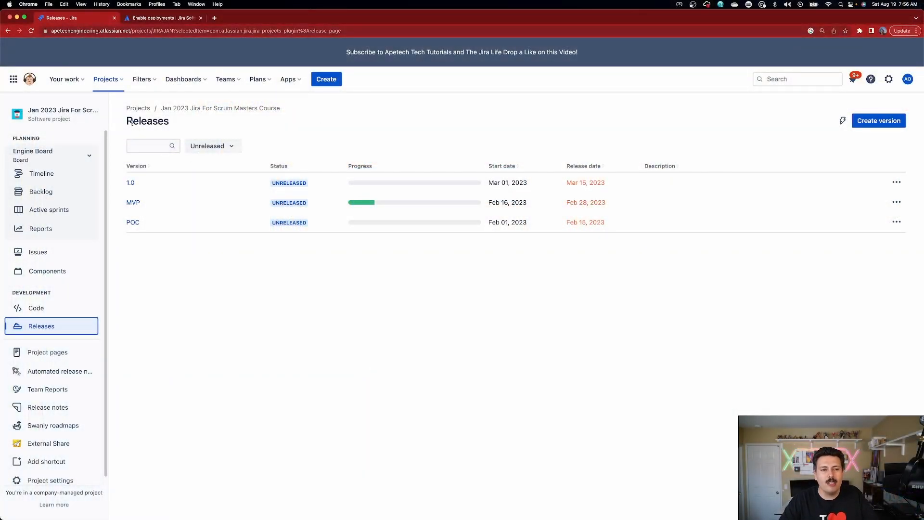
pyautogui.moveTo(511, 285)
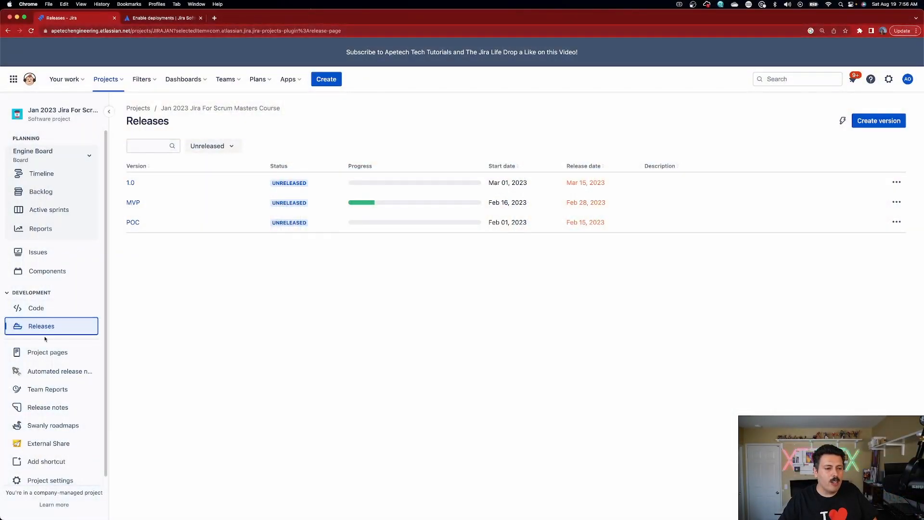
pyautogui.moveTo(47, 334)
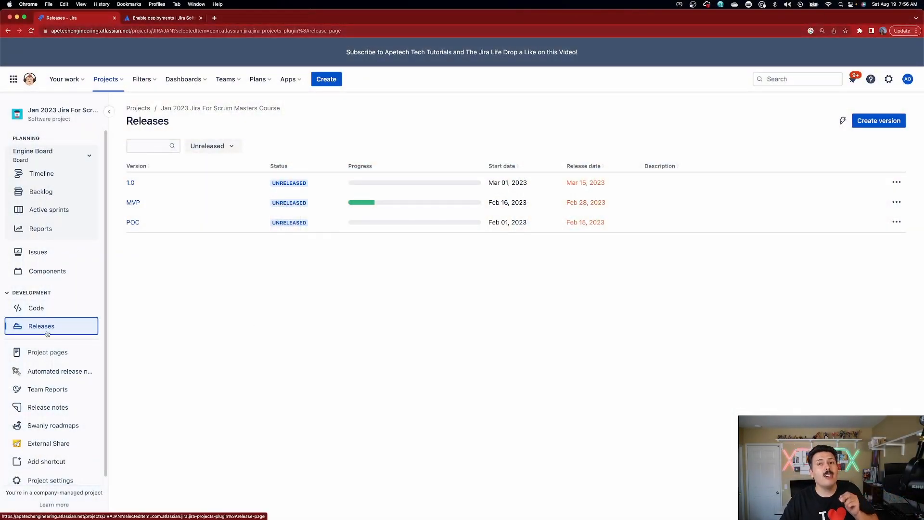
pyautogui.moveTo(570, 310)
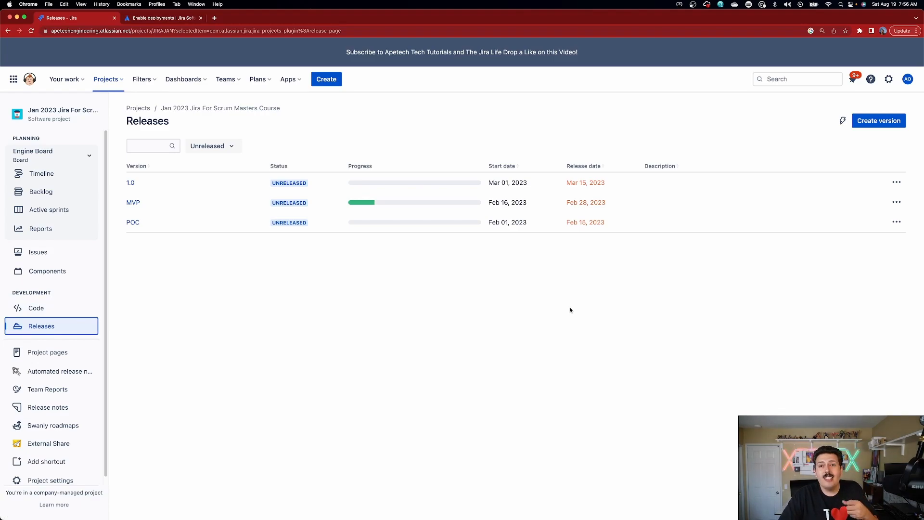
pyautogui.moveTo(646, 313)
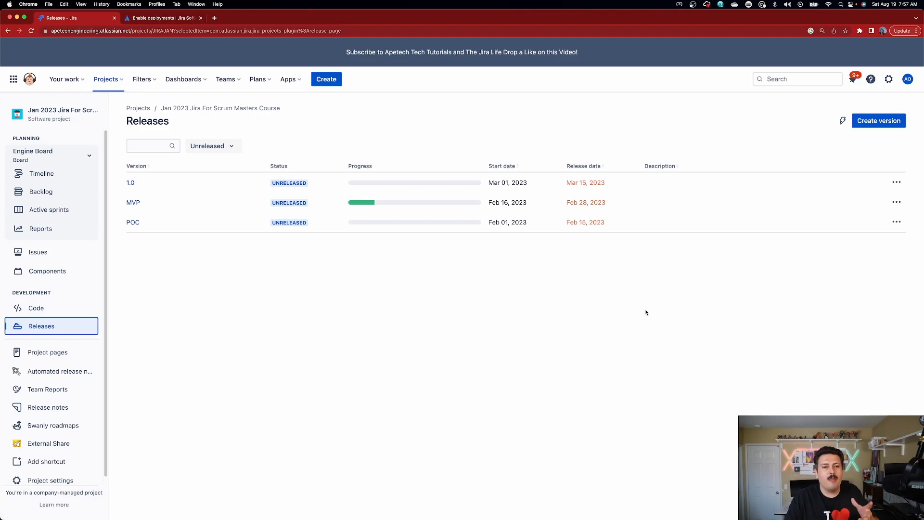
pyautogui.moveTo(712, 304)
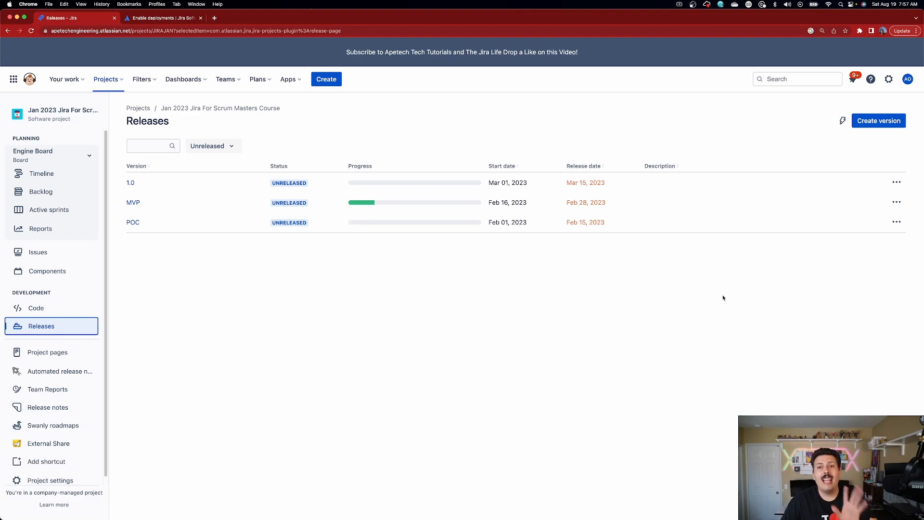
pyautogui.moveTo(670, 292)
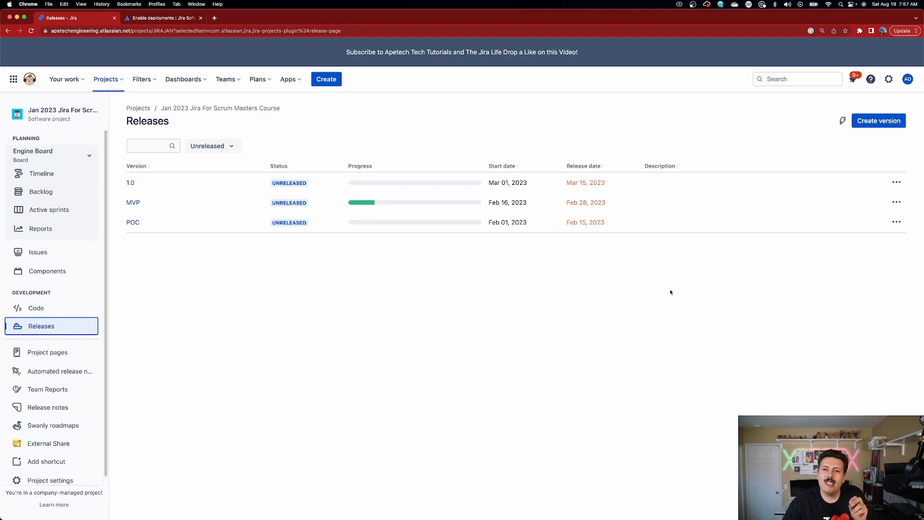
pyautogui.moveTo(645, 295)
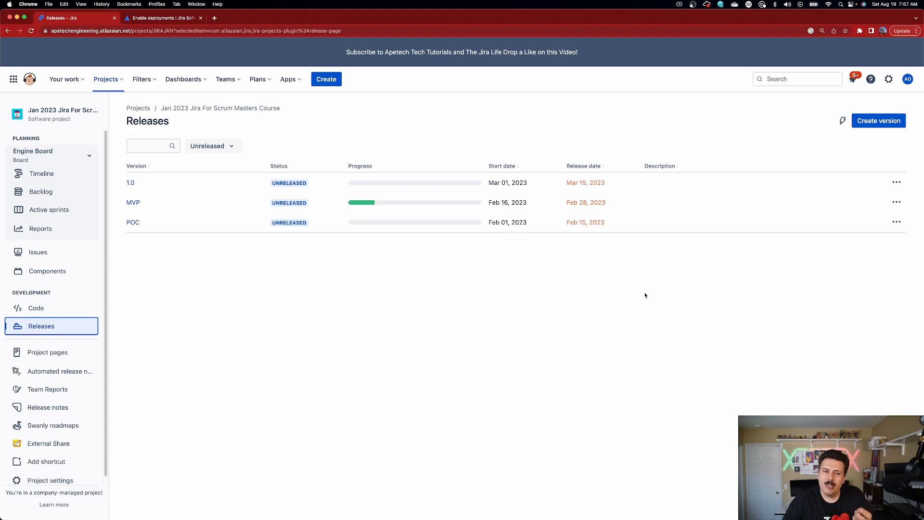
pyautogui.moveTo(285, 271)
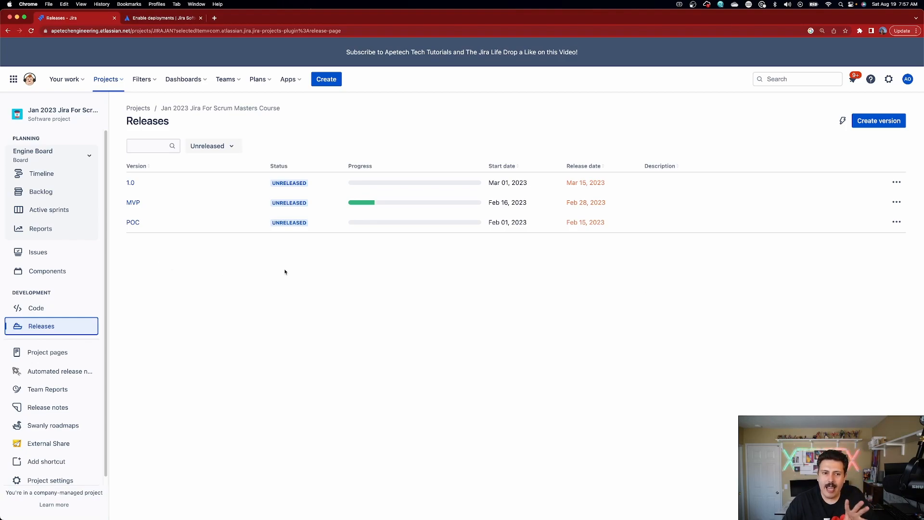
pyautogui.moveTo(288, 283)
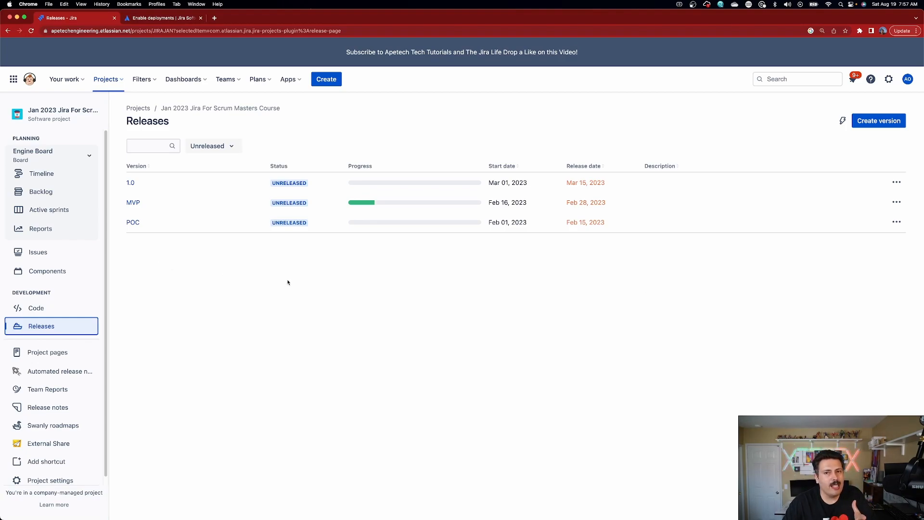
pyautogui.moveTo(351, 272)
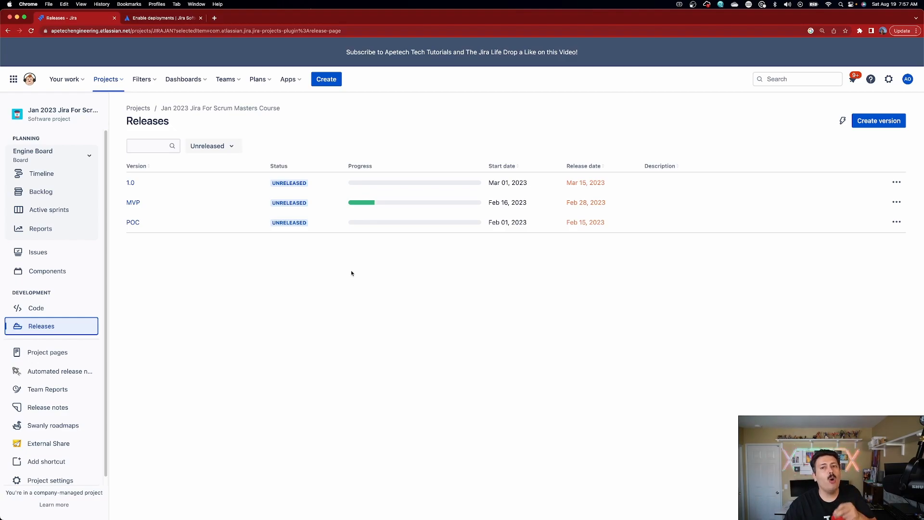
pyautogui.moveTo(377, 273)
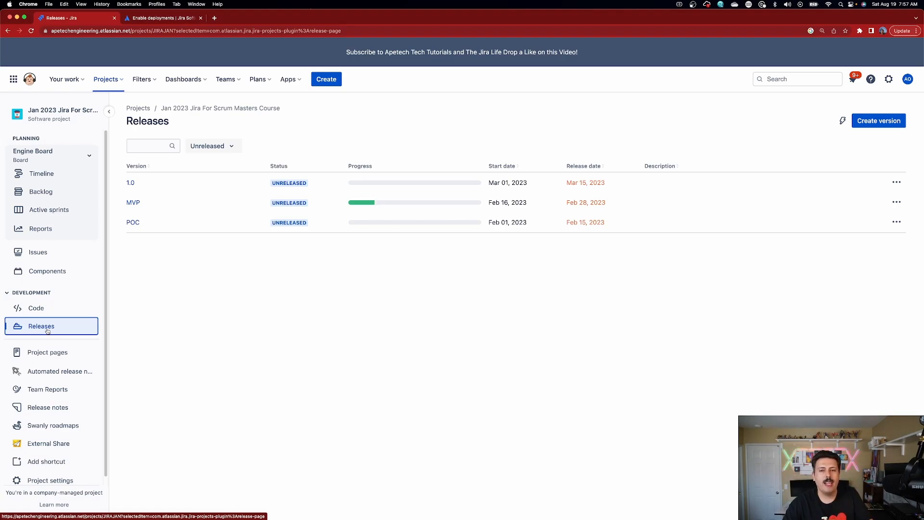
pyautogui.moveTo(40, 191)
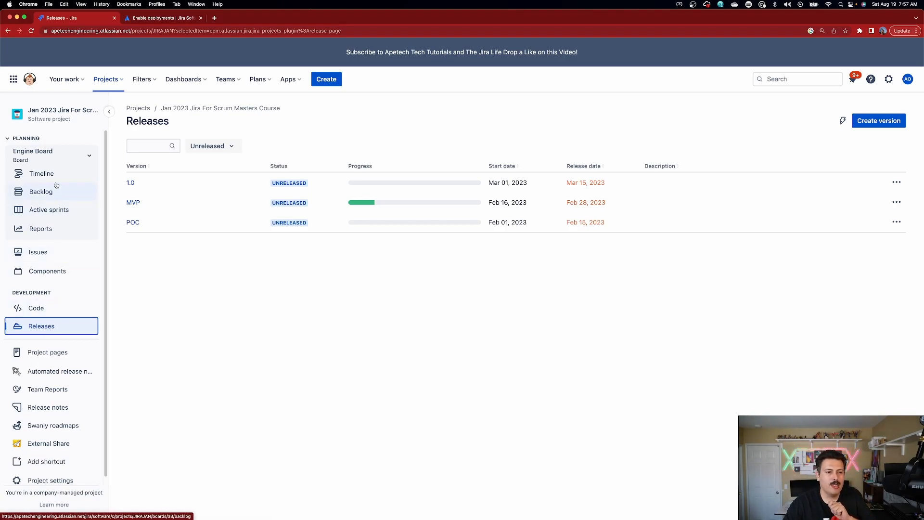
# Go back to Active sprints and open issue JIRAJAN-35 from the Done column.
pyautogui.click(48, 210)
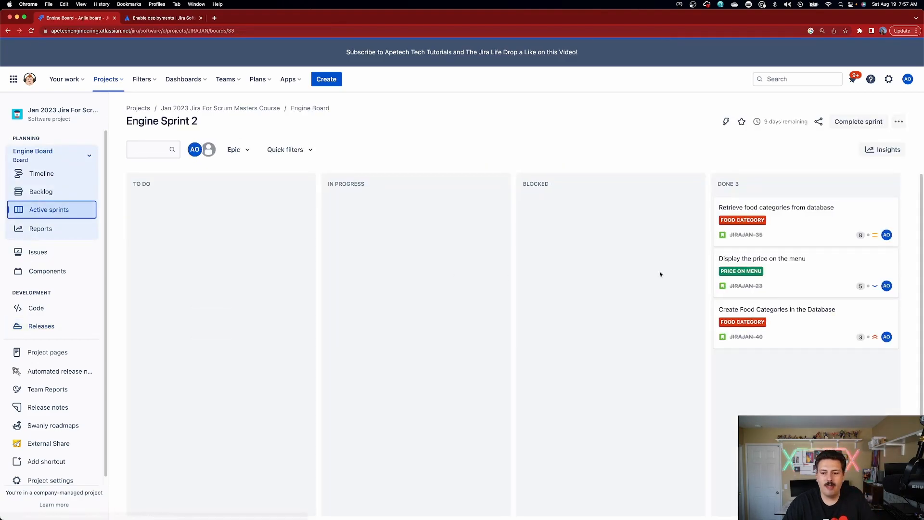
pyautogui.click(775, 207)
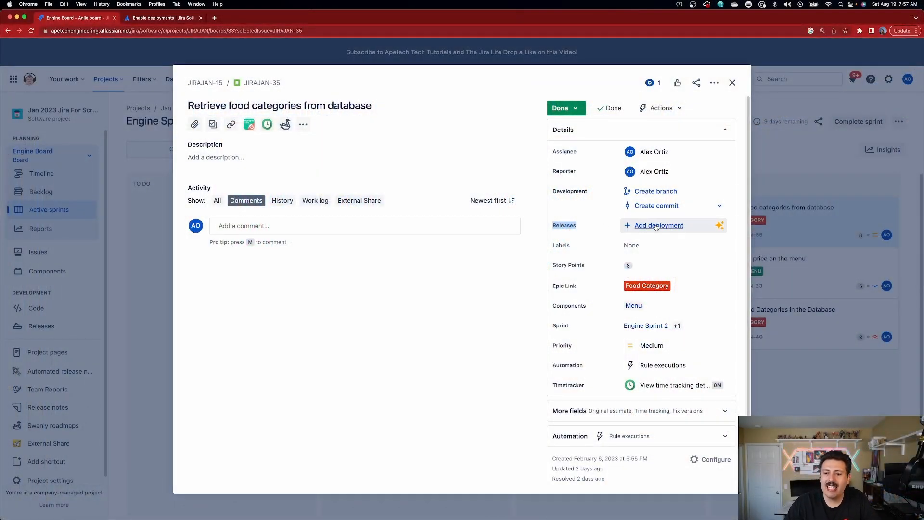
# Choose Add deployment on JIRAJAN-35's Releases field to show the deployment setup prompt.
pyautogui.click(658, 225)
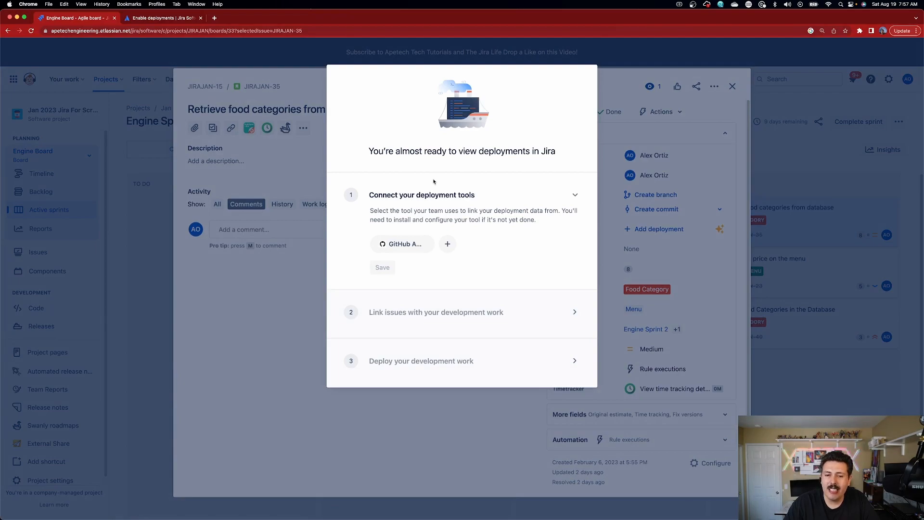
pyautogui.moveTo(507, 146)
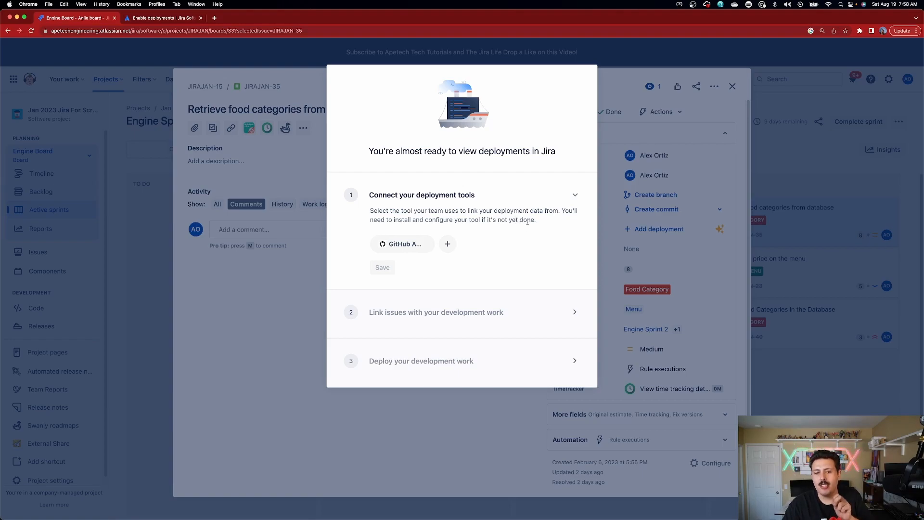
pyautogui.moveTo(503, 242)
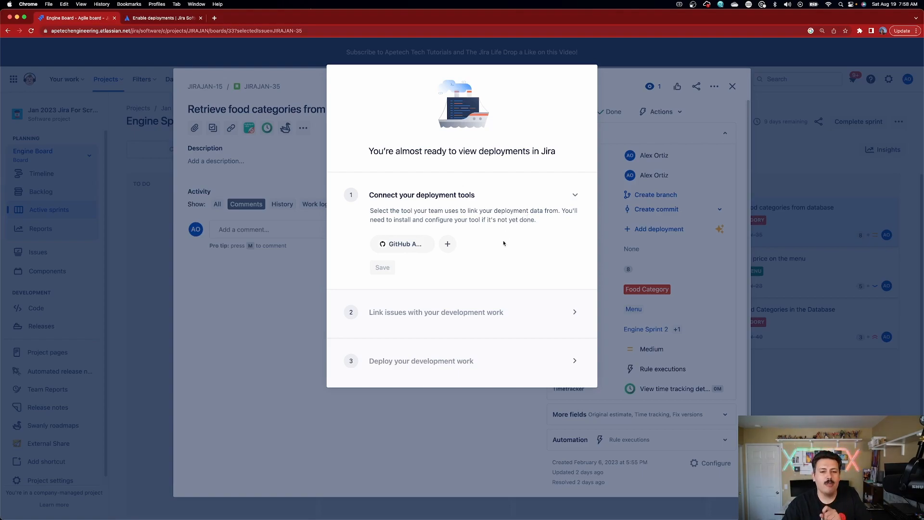
pyautogui.moveTo(399, 227)
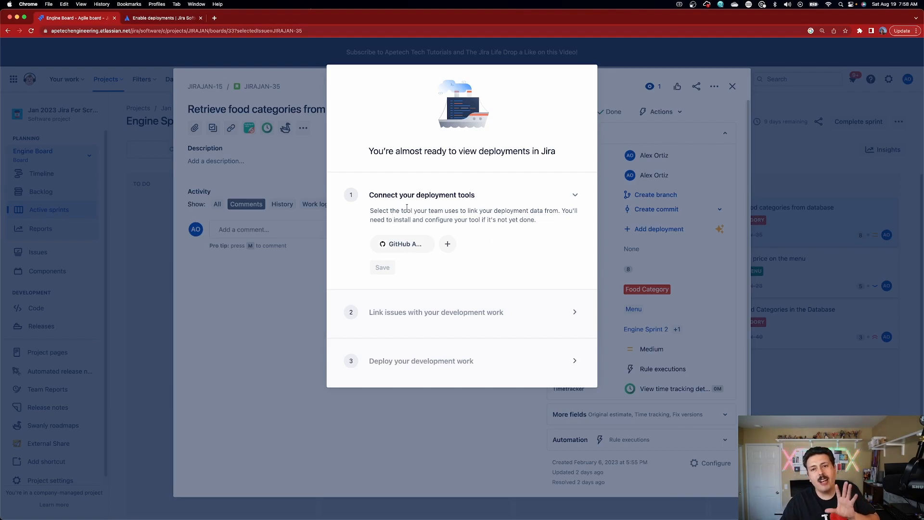
pyautogui.moveTo(424, 236)
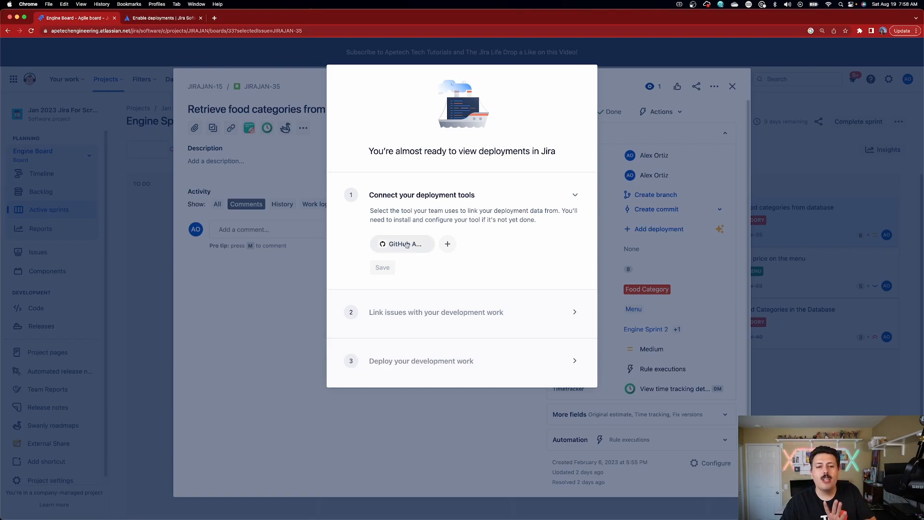
pyautogui.moveTo(465, 215)
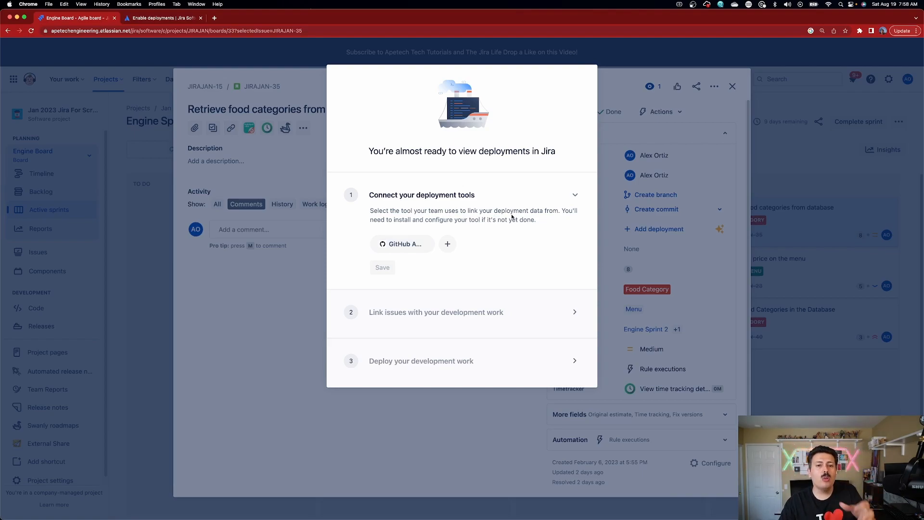
pyautogui.moveTo(523, 278)
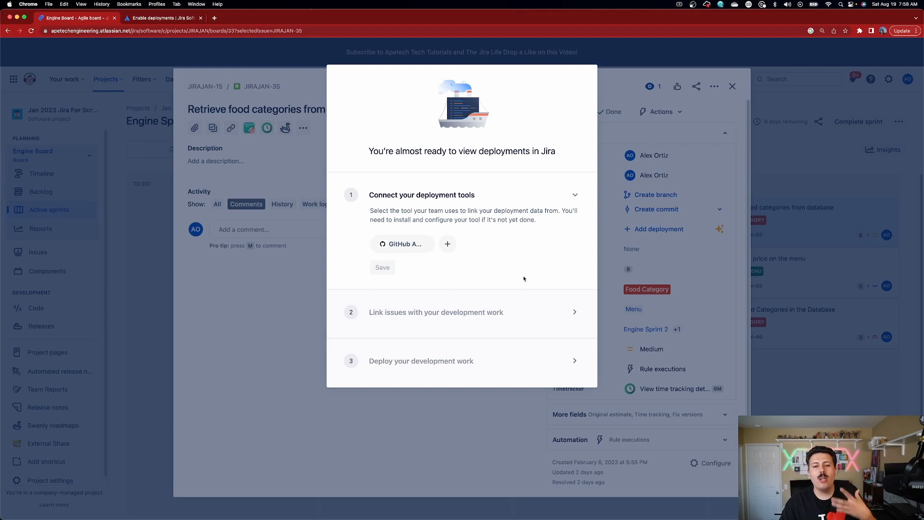
pyautogui.moveTo(636, 248)
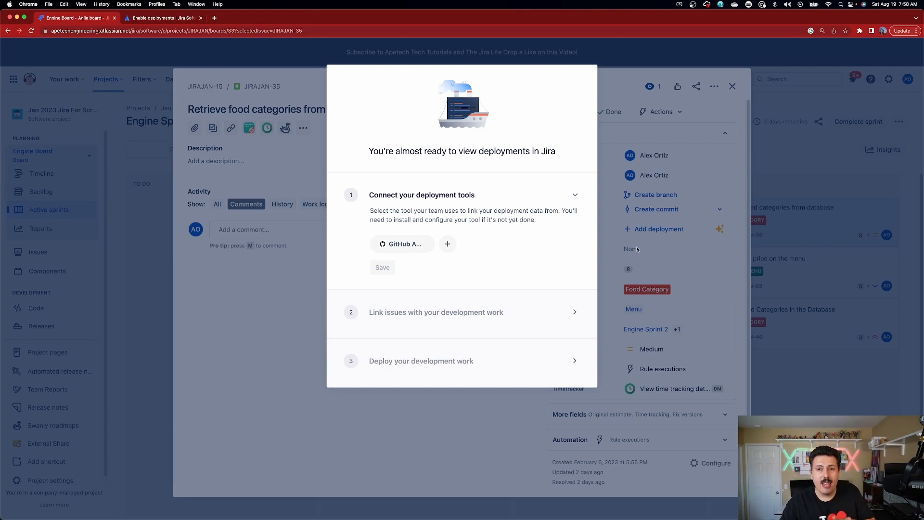
# Dismiss the deployments prompt and open the Fix versions picker offering POC, MVP and 1.0.
pyautogui.click(732, 86)
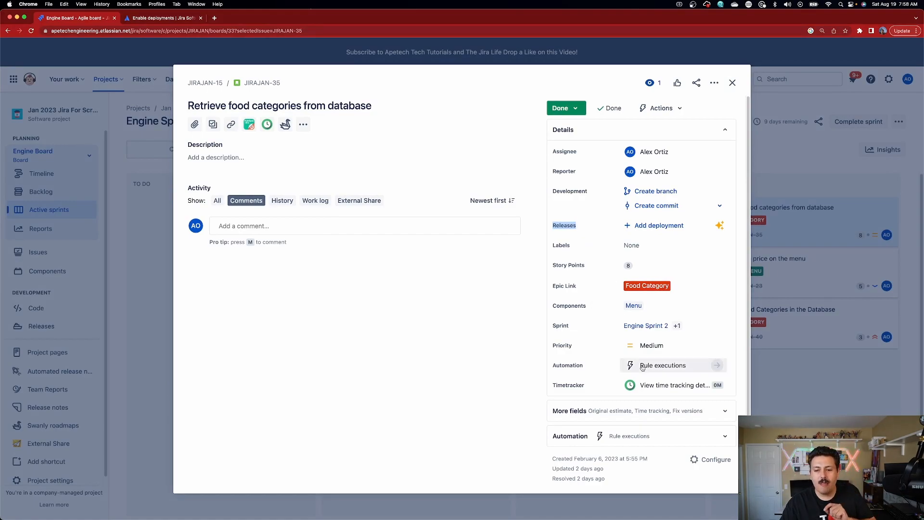
pyautogui.click(568, 410)
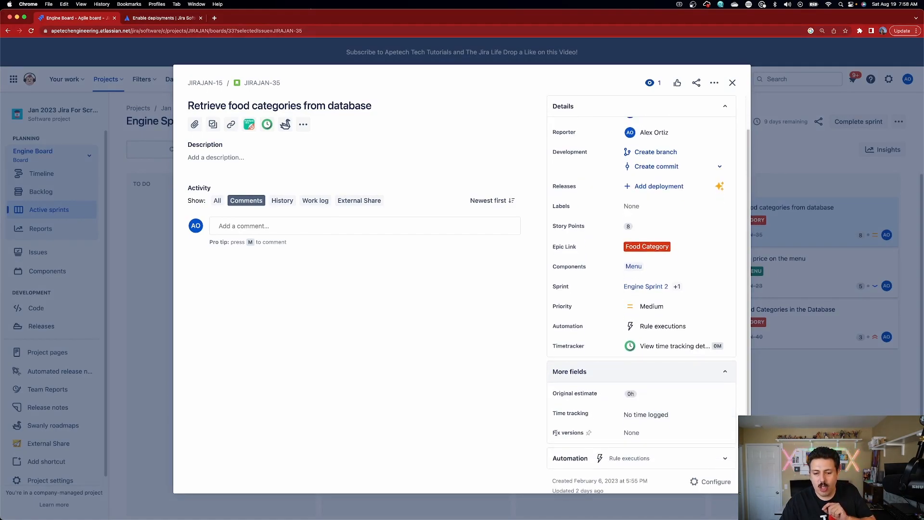
pyautogui.doubleClick(574, 432)
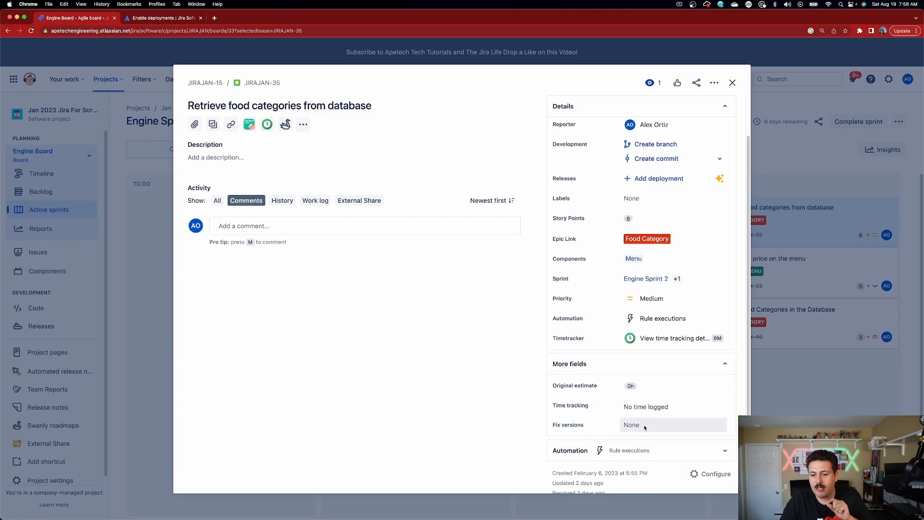
pyautogui.click(643, 425)
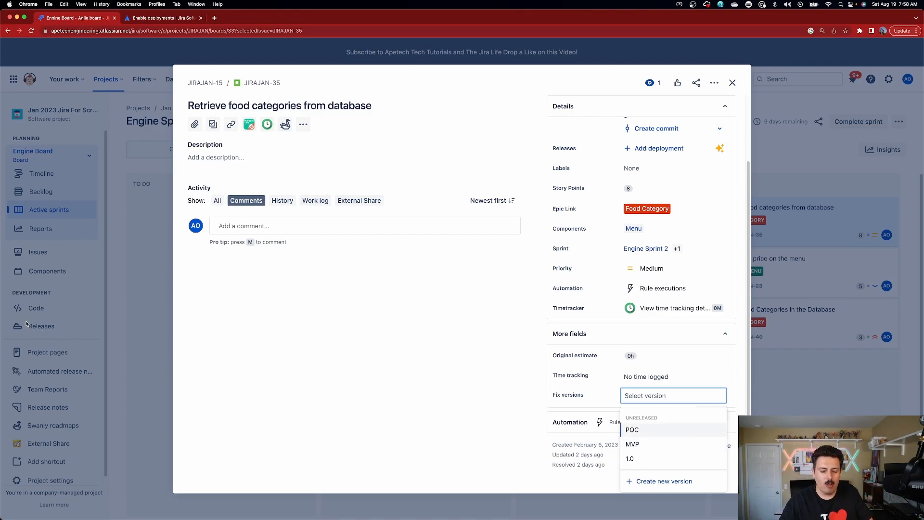
pyautogui.moveTo(505, 251)
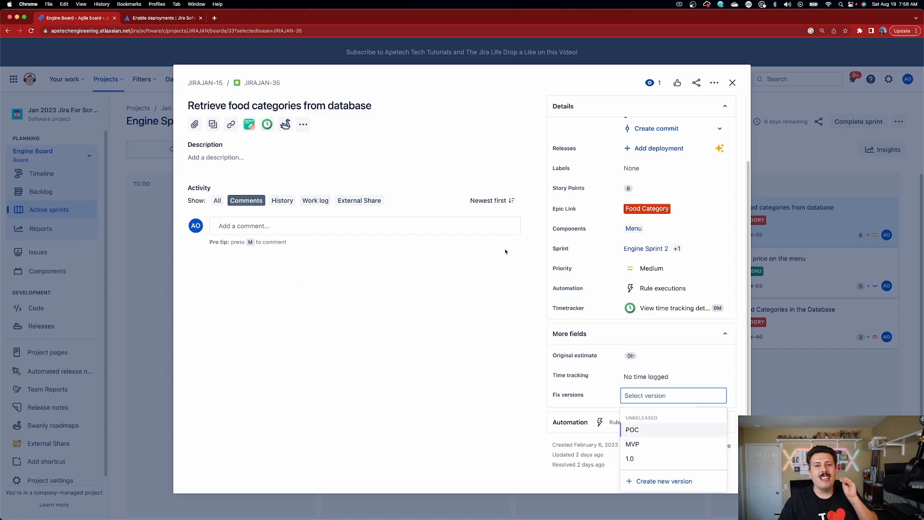
pyautogui.moveTo(568, 254)
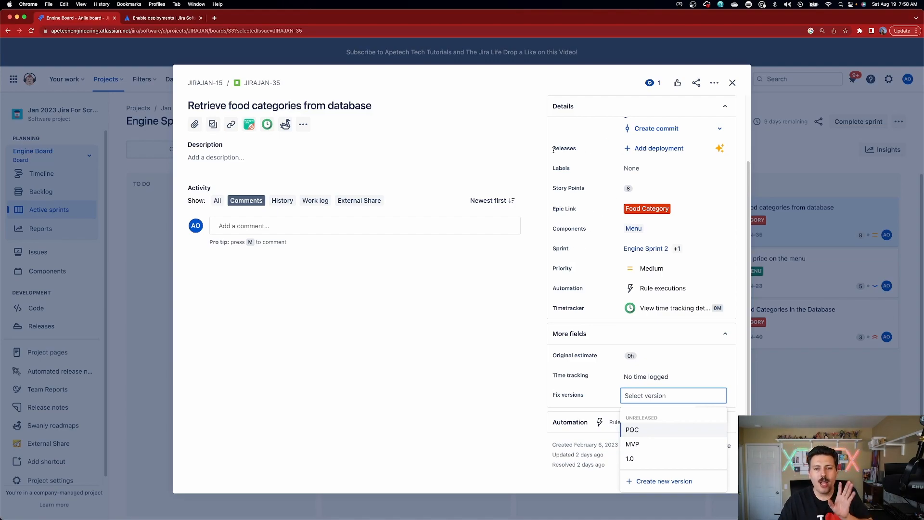
pyautogui.moveTo(658, 147)
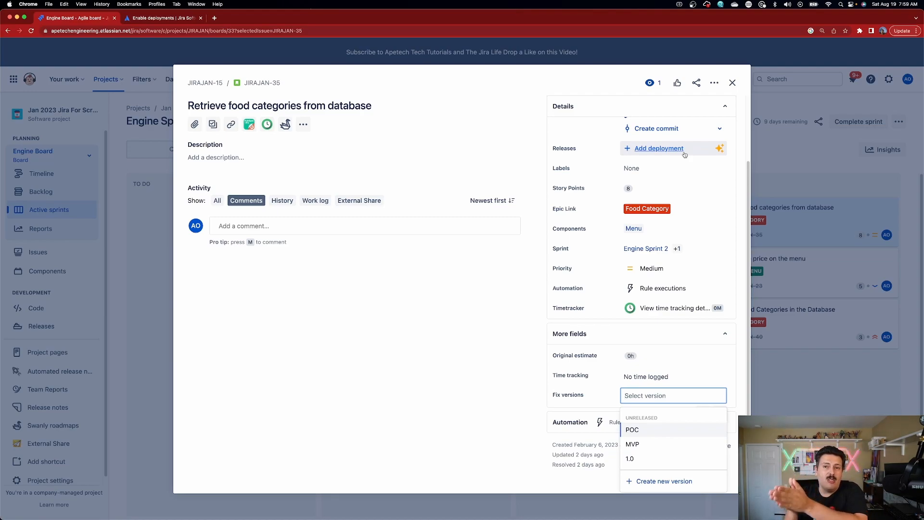
# Close the Fix versions dropdown without choosing POC, MVP or 1.0.
pyautogui.click(302, 341)
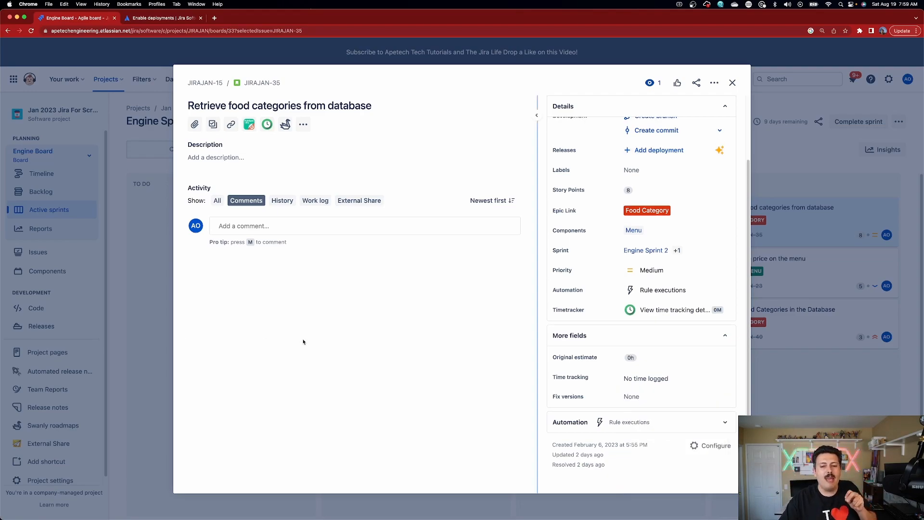
pyautogui.click(731, 82)
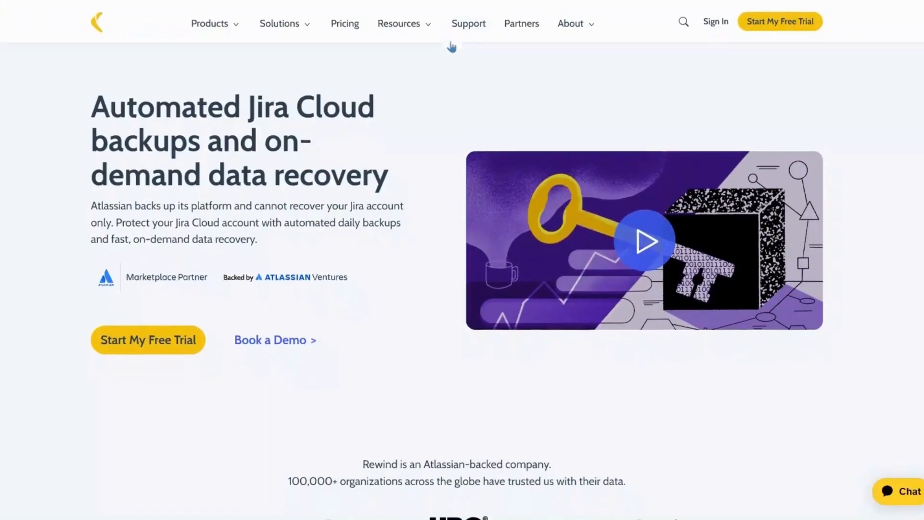
# Scroll the Rewind homepage past backup and security sections to Full Backup Coverage.
pyautogui.scroll(-3)
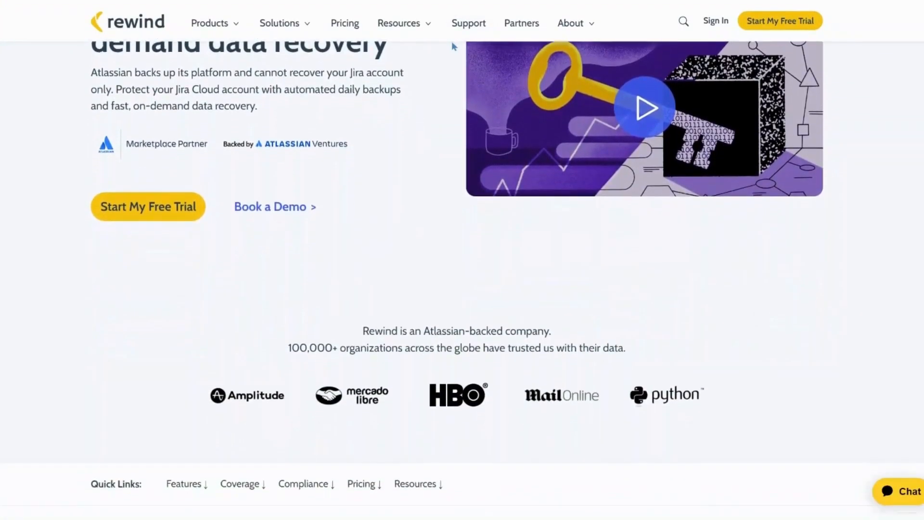
pyautogui.scroll(-3)
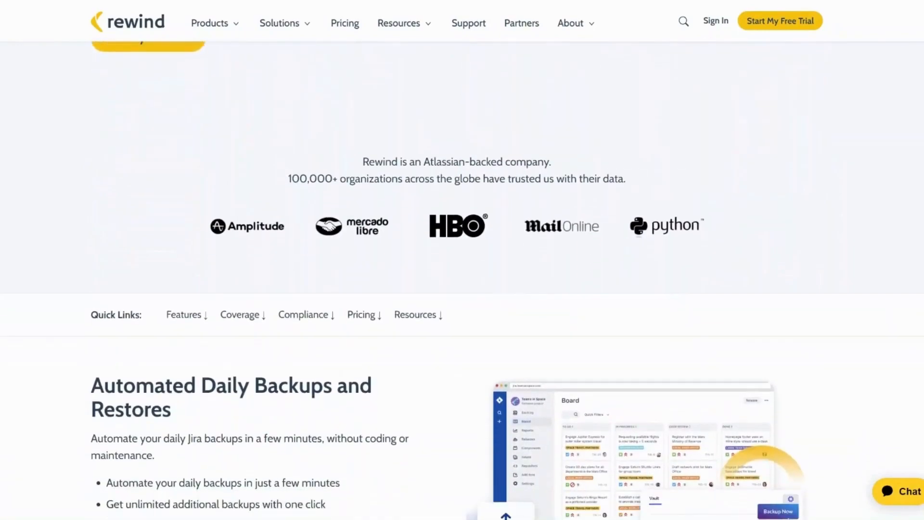
pyautogui.scroll(-3)
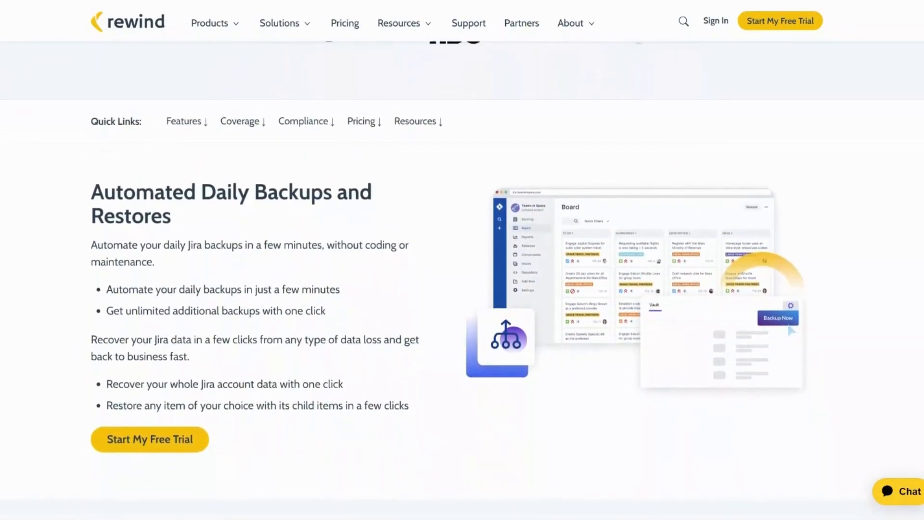
pyautogui.scroll(-3)
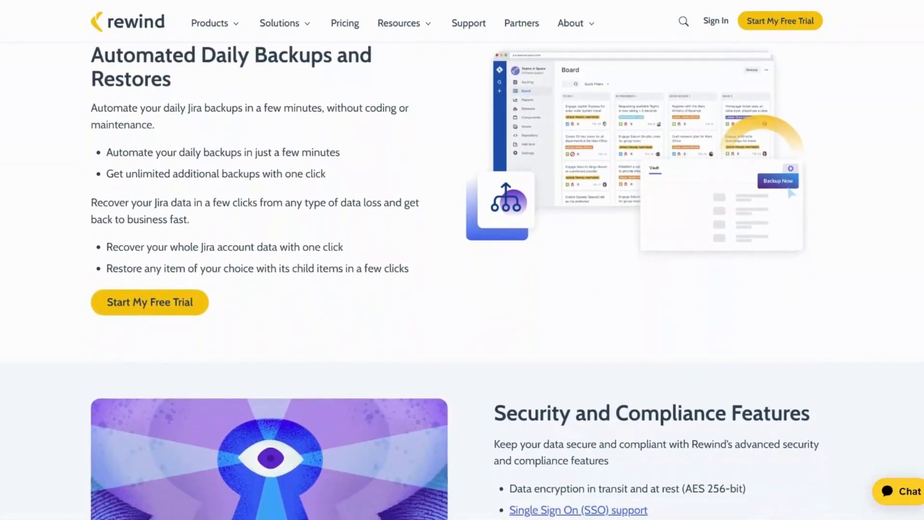
pyautogui.scroll(-3)
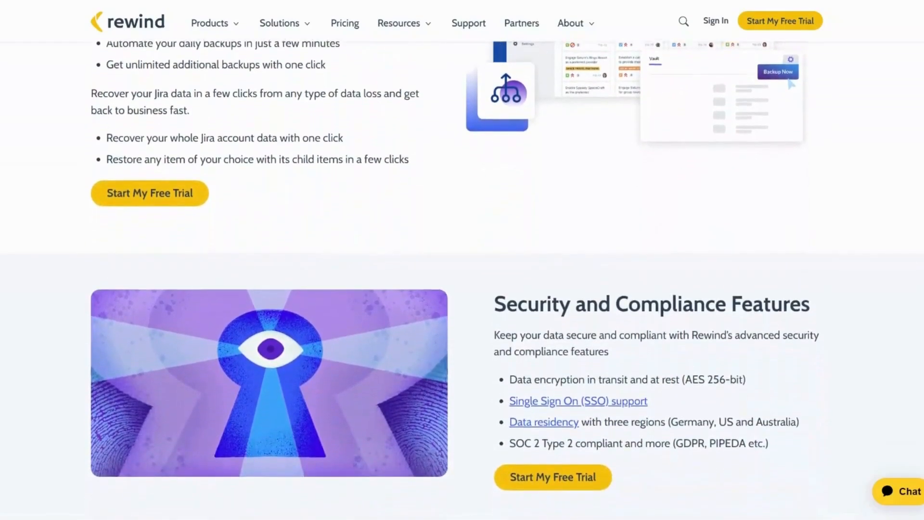
pyautogui.scroll(-3)
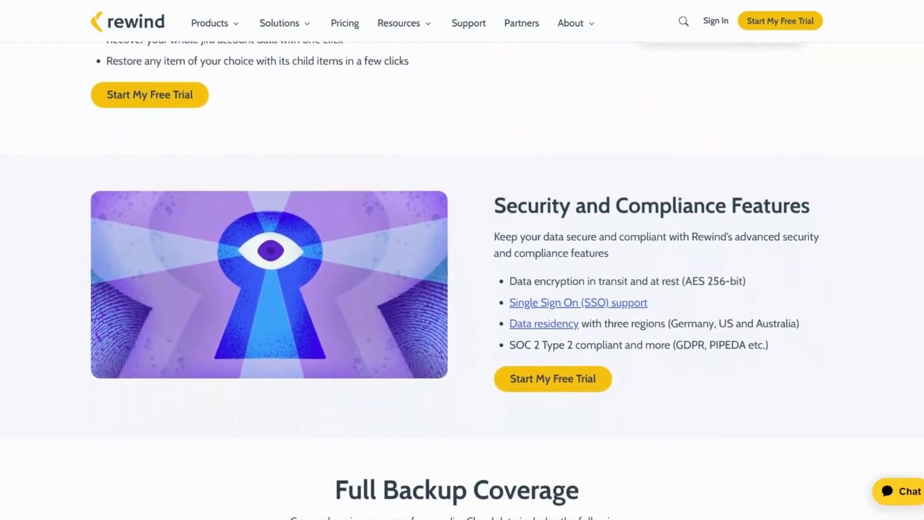
pyautogui.scroll(-3)
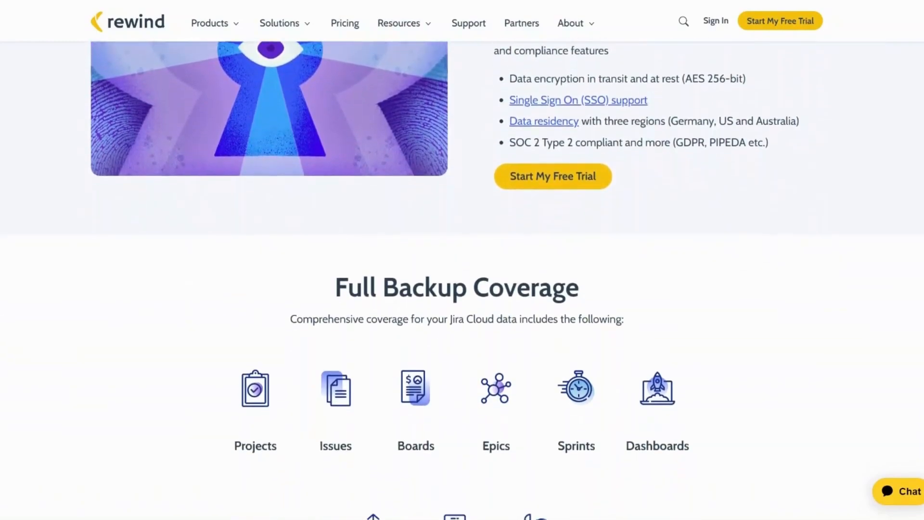
pyautogui.scroll(-3)
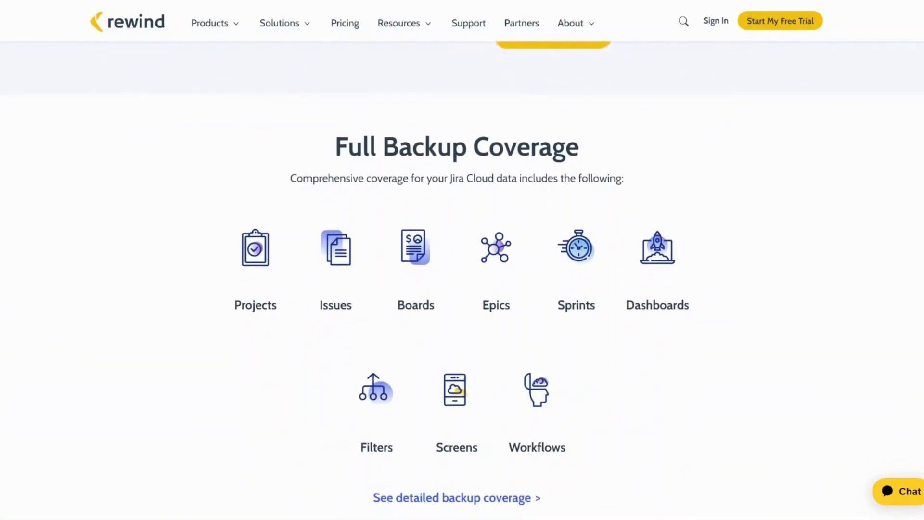
pyautogui.scroll(-3)
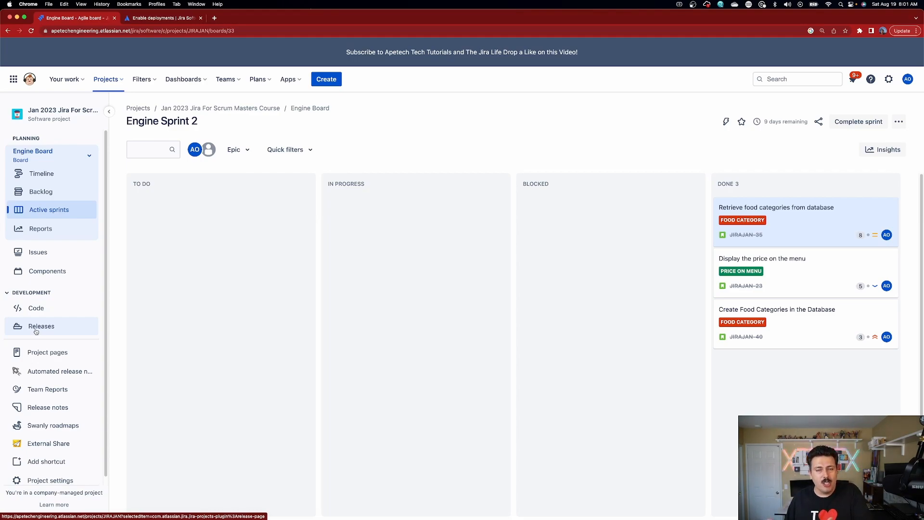
pyautogui.moveTo(499, 355)
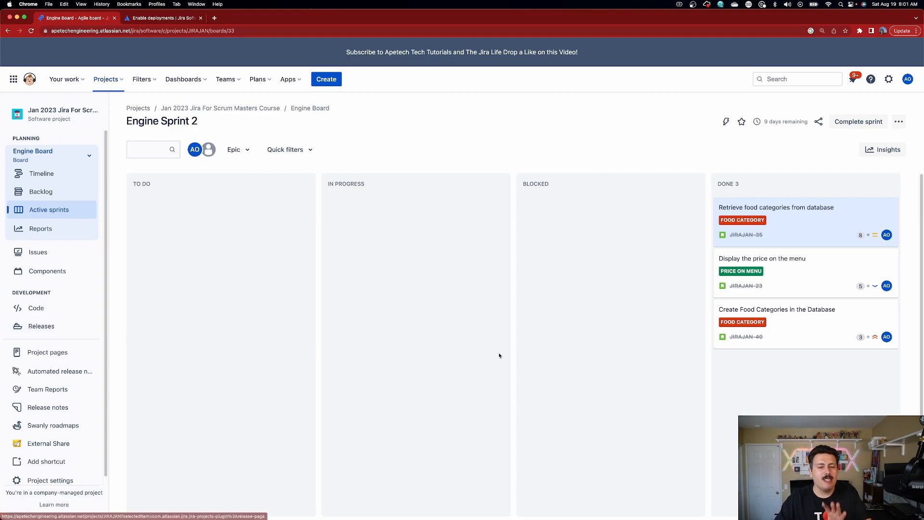
pyautogui.moveTo(819, 207)
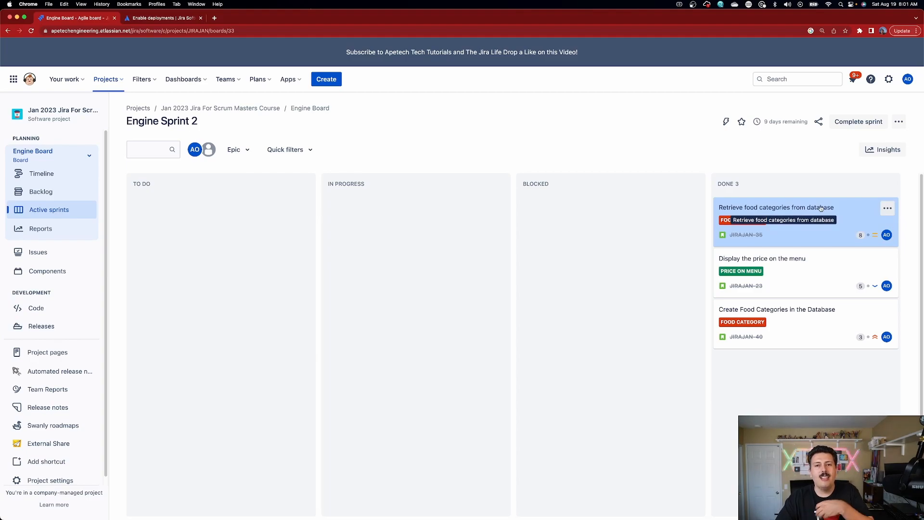
# Open JIRAJAN-35 and review its Releases field and empty Fix versions.
pyautogui.click(776, 206)
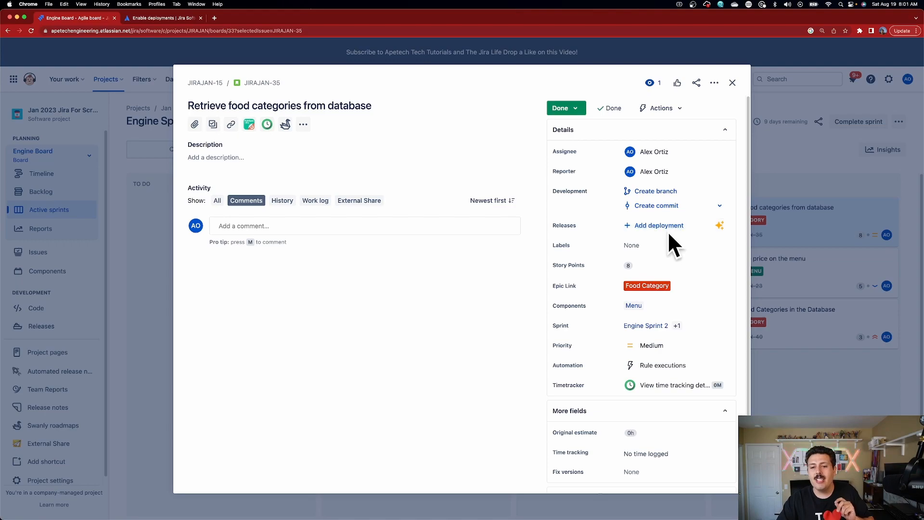
pyautogui.moveTo(661, 250)
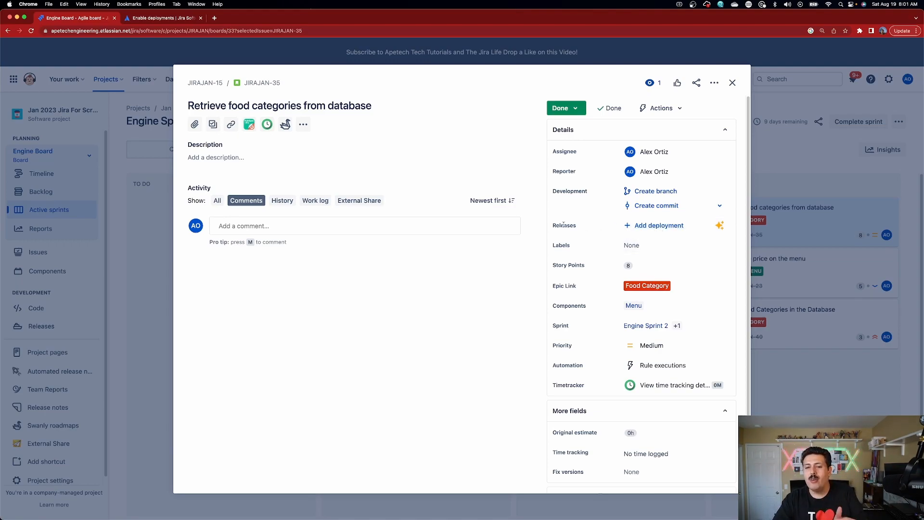
pyautogui.moveTo(658, 225)
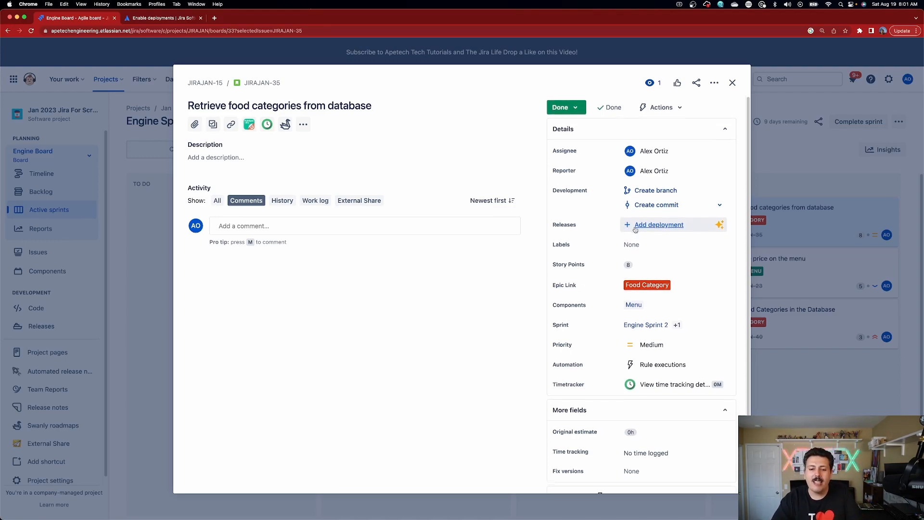
pyautogui.scroll(-3)
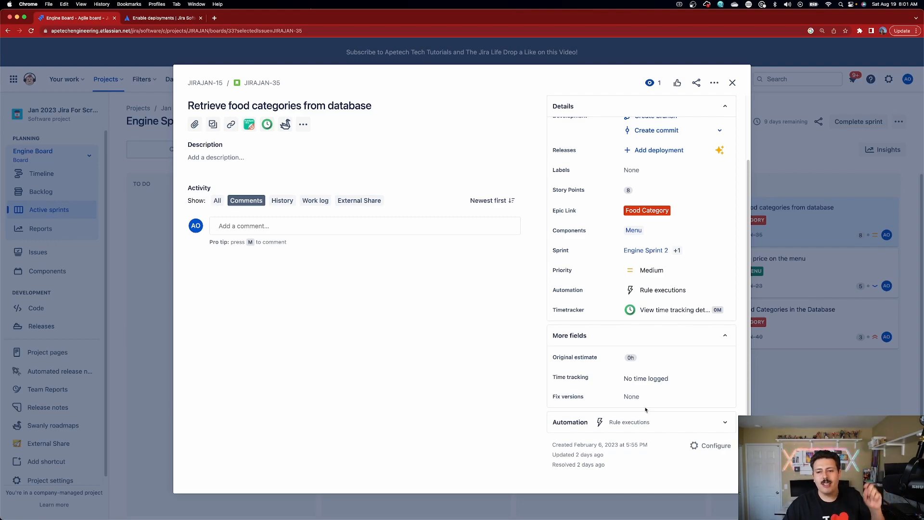
pyautogui.moveTo(627, 411)
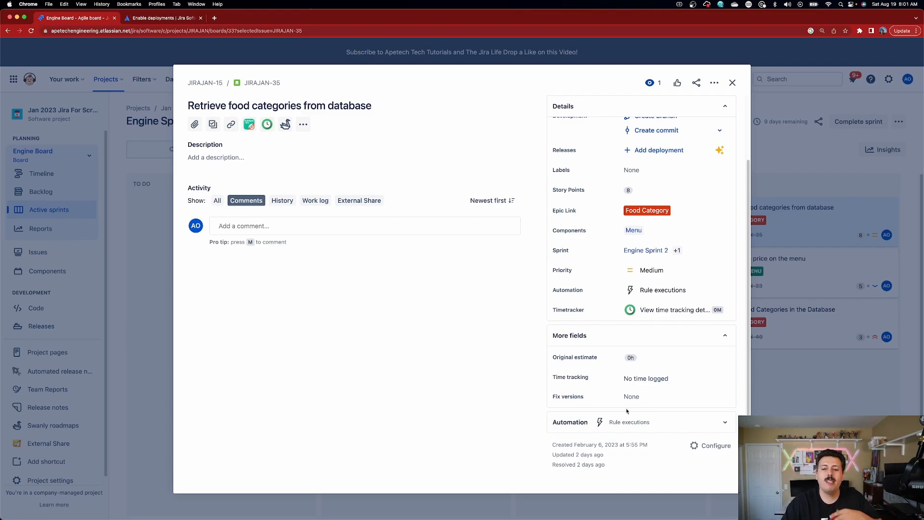
pyautogui.moveTo(543, 409)
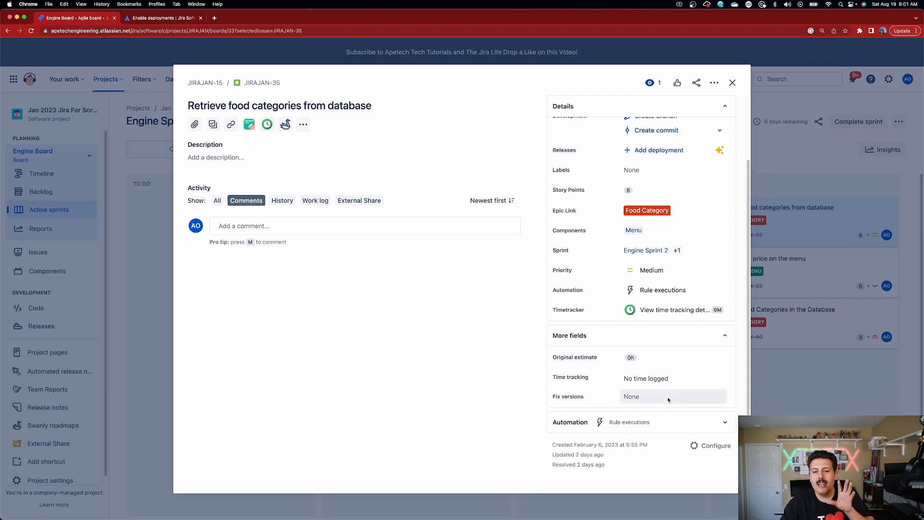
pyautogui.moveTo(654, 406)
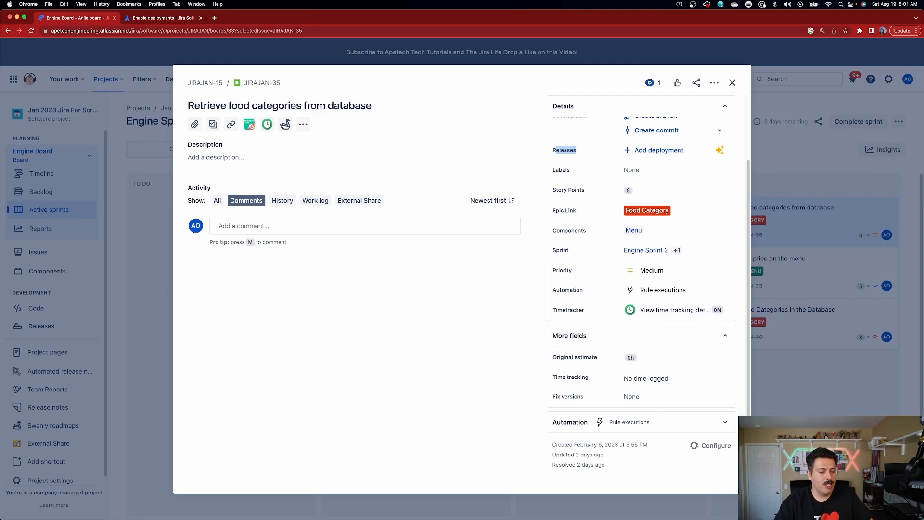
pyautogui.moveTo(129, 435)
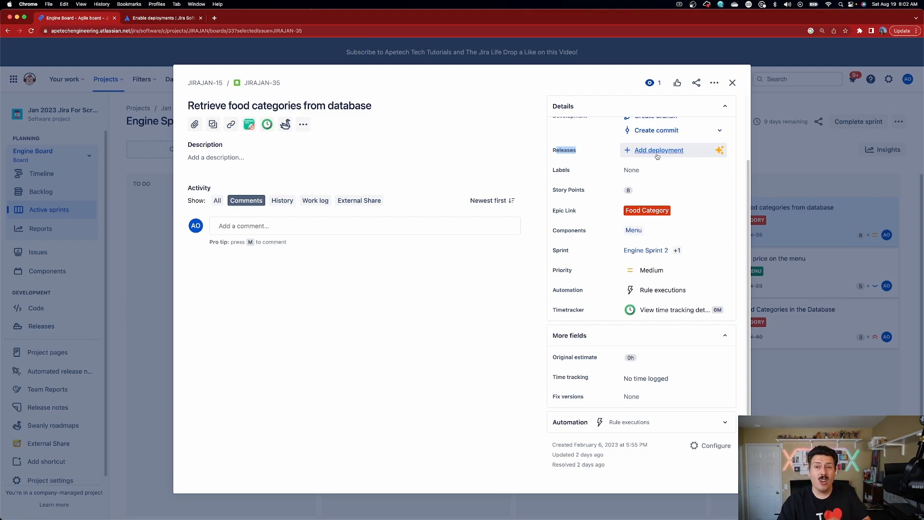
pyautogui.moveTo(660, 164)
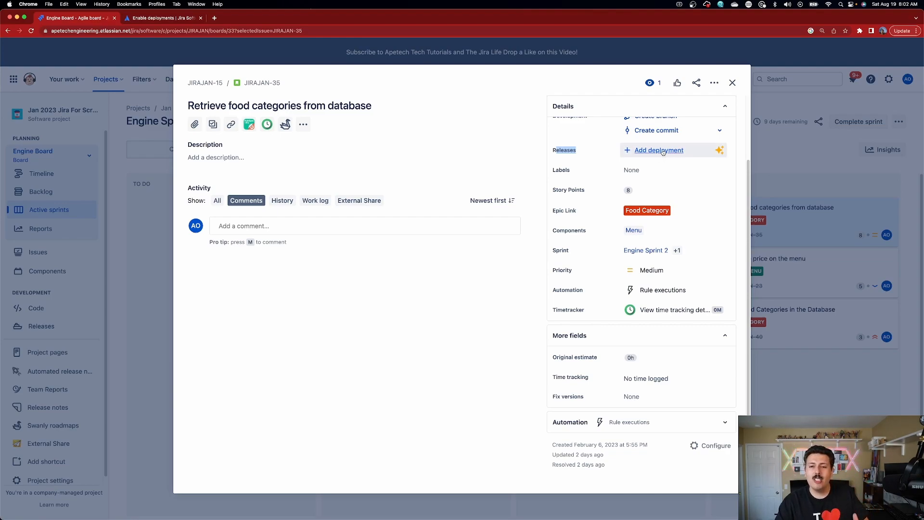
pyautogui.scroll(3)
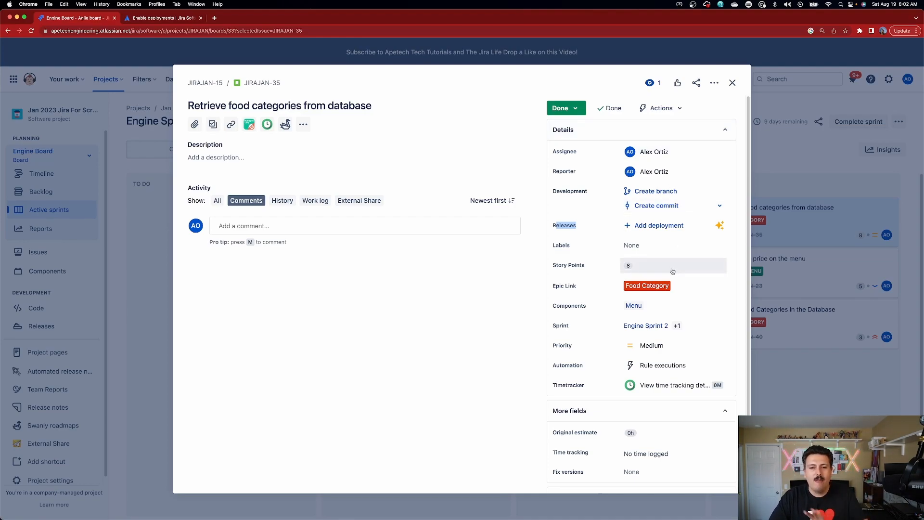
pyautogui.scroll(-3)
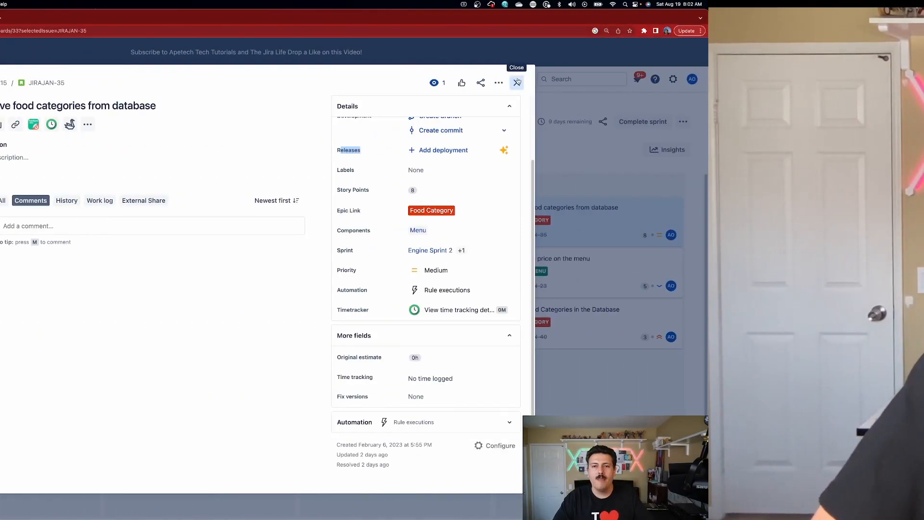
# Close JIRAJAN-35 to return to the Engine Sprint 2 board.
pyautogui.click(516, 82)
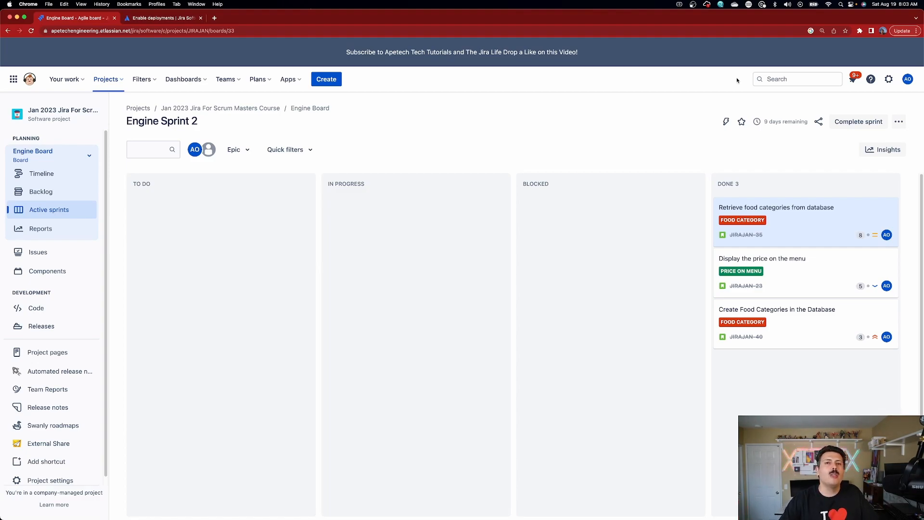
pyautogui.moveTo(351, 277)
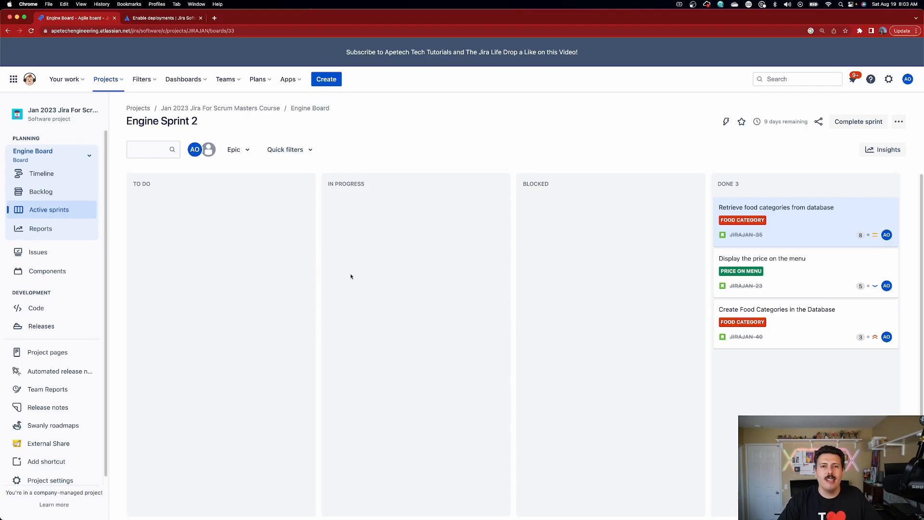